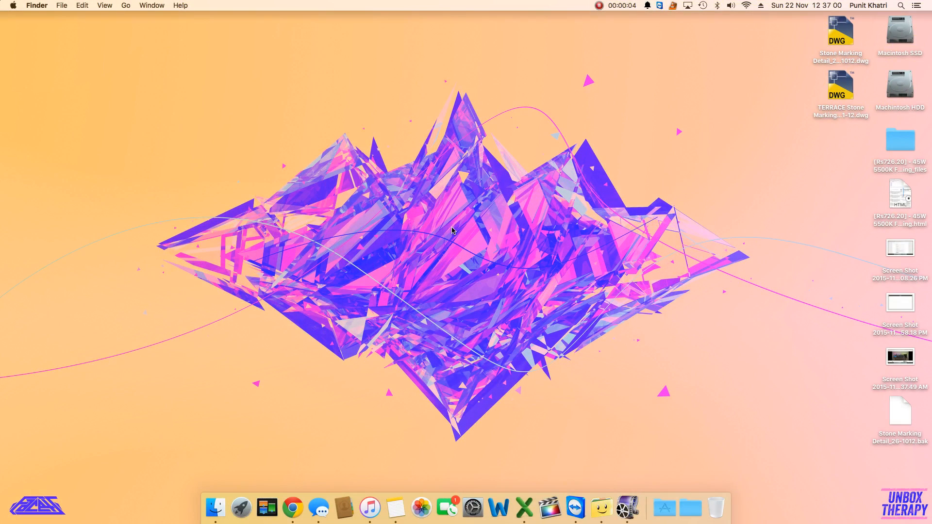
{"action": "mouse_move", "coordinate": [454, 243]}
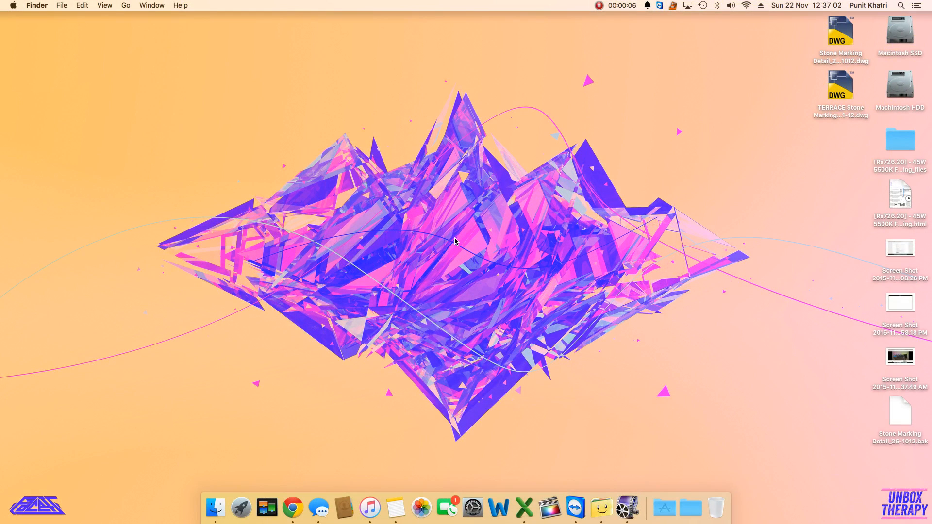
{"action": "mouse_move", "coordinate": [334, 422]}
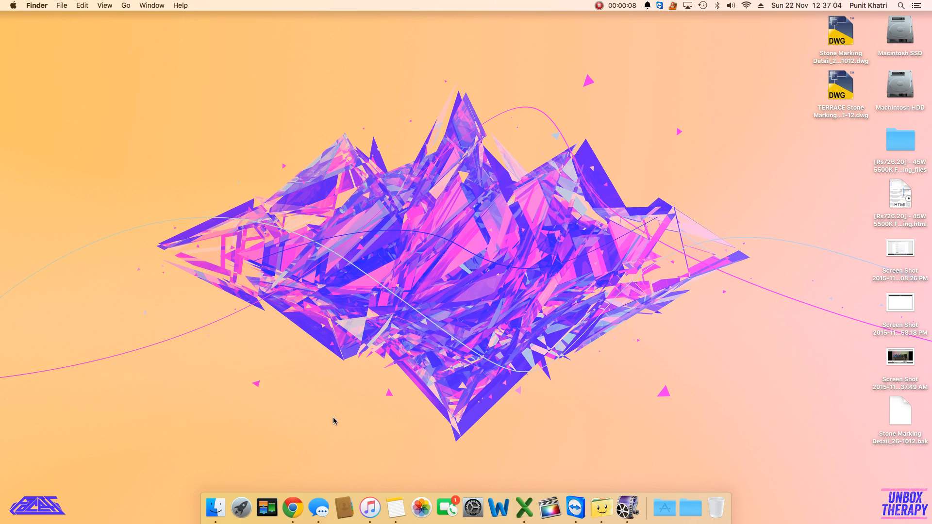
Bring Chrome forward and load Marques Brownlee's YouTube channel from the Subscriptions list.
{"action": "left_click", "coordinate": [293, 508]}
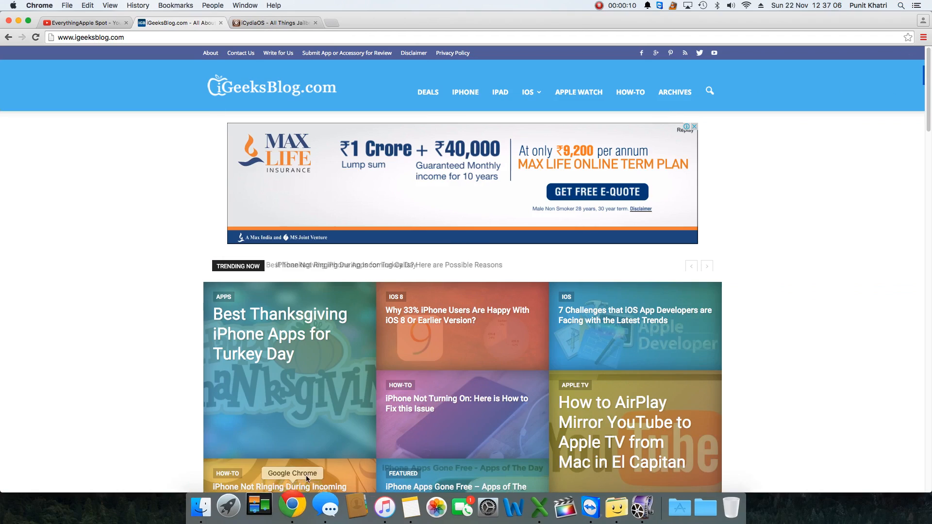
{"action": "scroll", "scroll_direction": "down", "scroll_amount": 3}
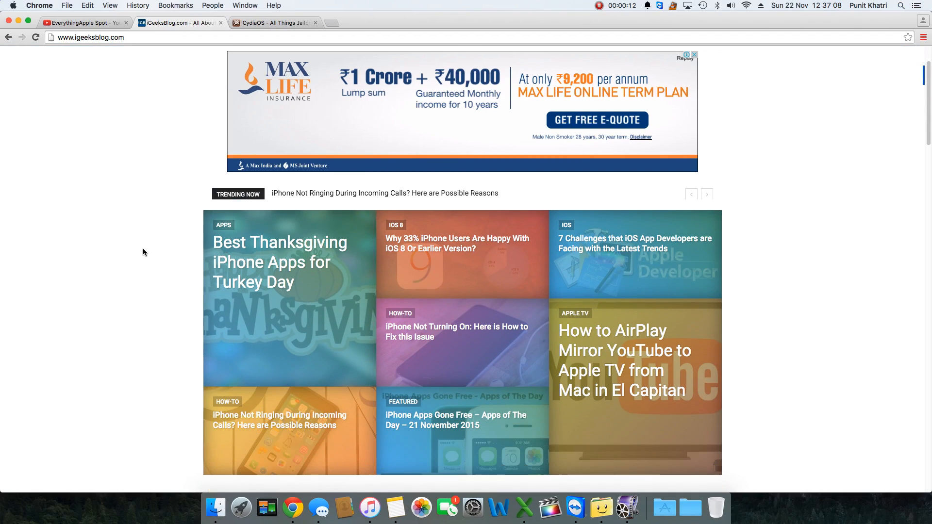
{"action": "scroll", "scroll_direction": "down", "scroll_amount": 3}
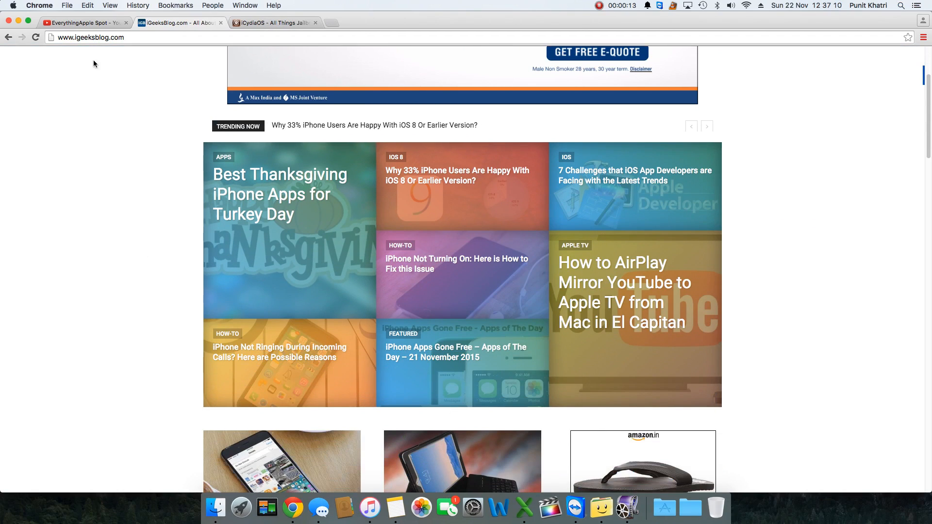
{"action": "left_click", "coordinate": [78, 22]}
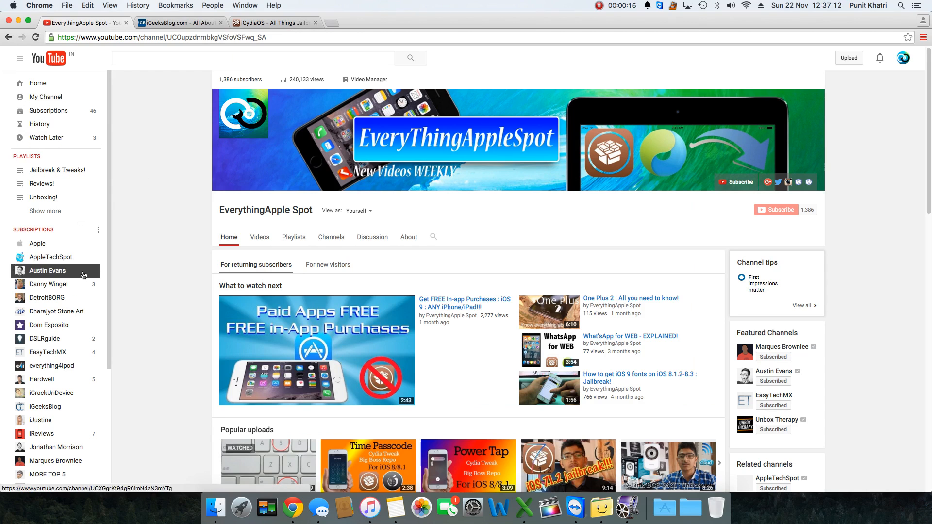
{"action": "left_click", "coordinate": [47, 270]}
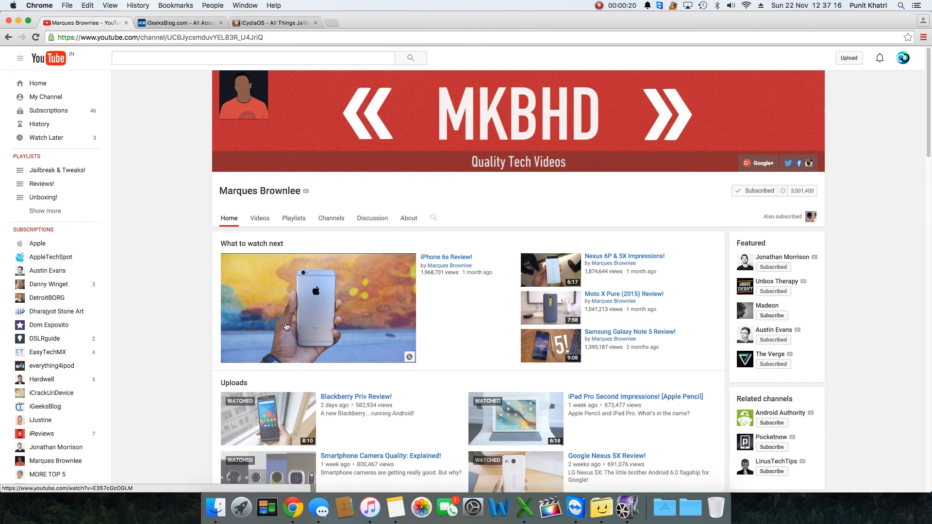
Return to the iGeeksBlog tab and browse down its home page.
{"action": "left_click", "coordinate": [174, 22]}
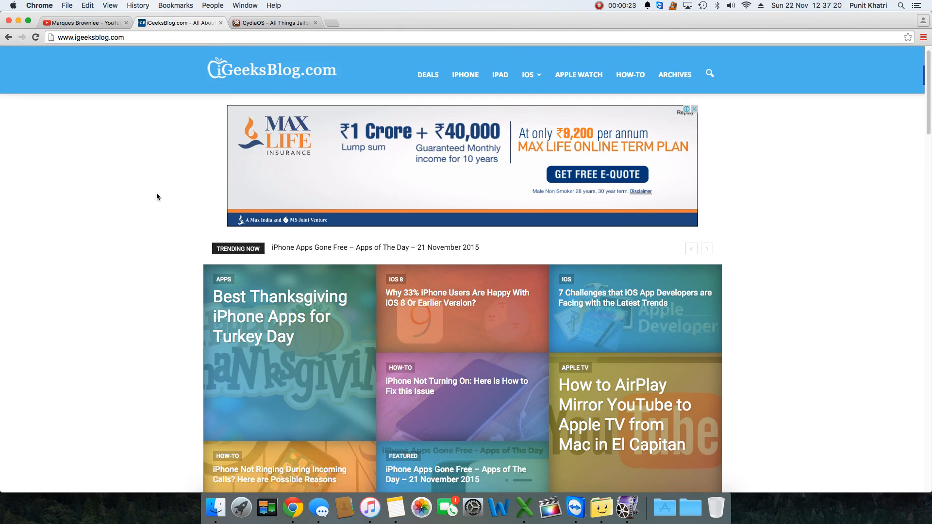
{"action": "scroll", "scroll_direction": "down", "scroll_amount": 3}
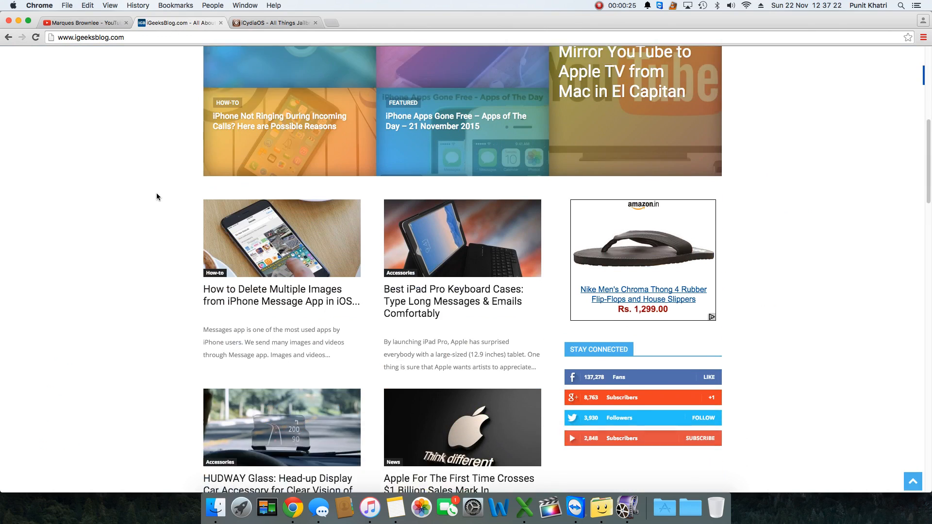
{"action": "scroll", "scroll_direction": "down", "scroll_amount": 3}
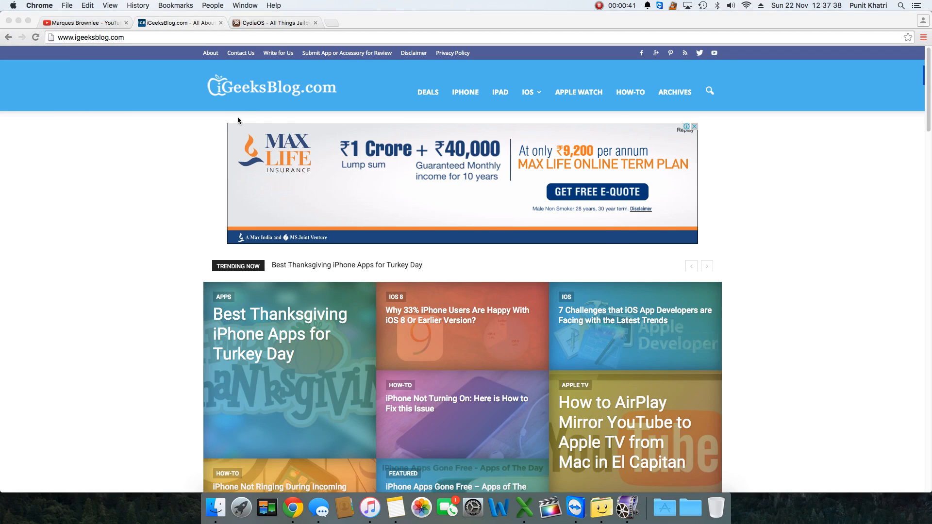
{"action": "left_click", "coordinate": [12, 6]}
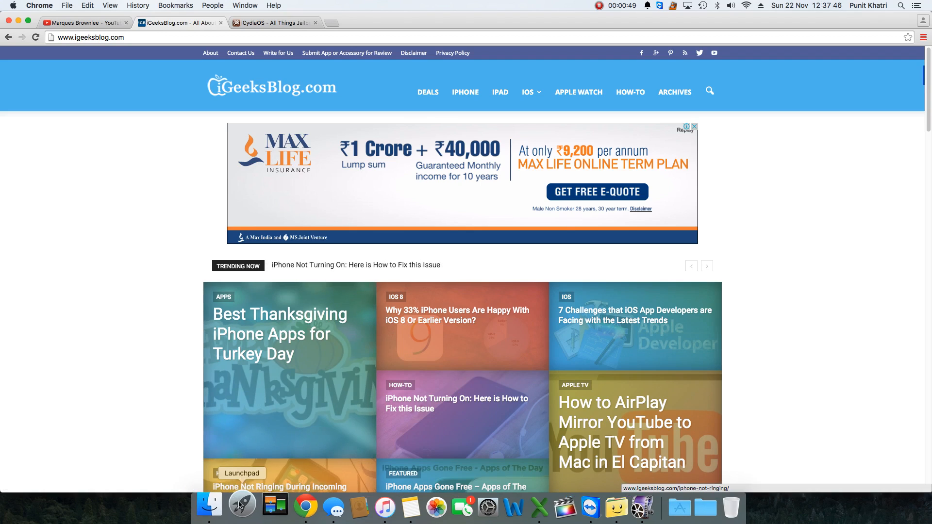
Launch Helium and park its floating window over the page's lower-right corner.
{"action": "left_click", "coordinate": [243, 505]}
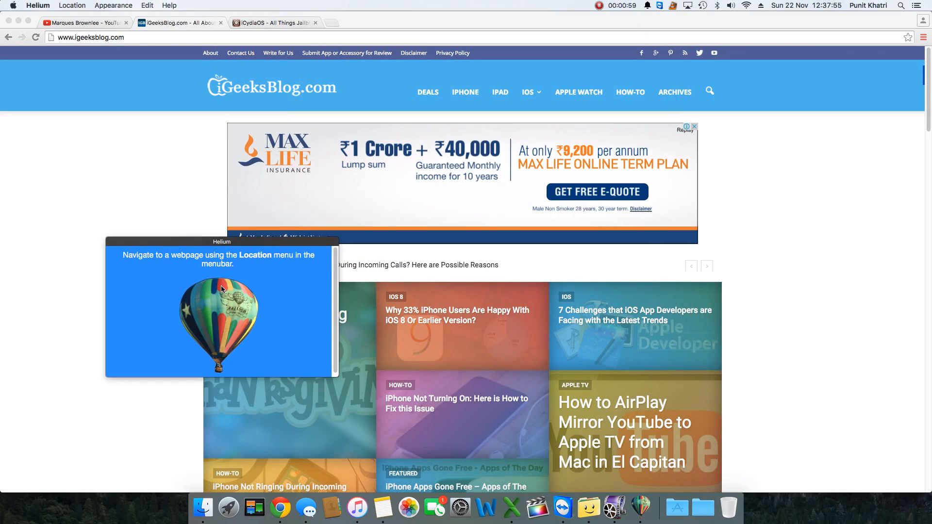
{"action": "mouse_move", "coordinate": [229, 242]}
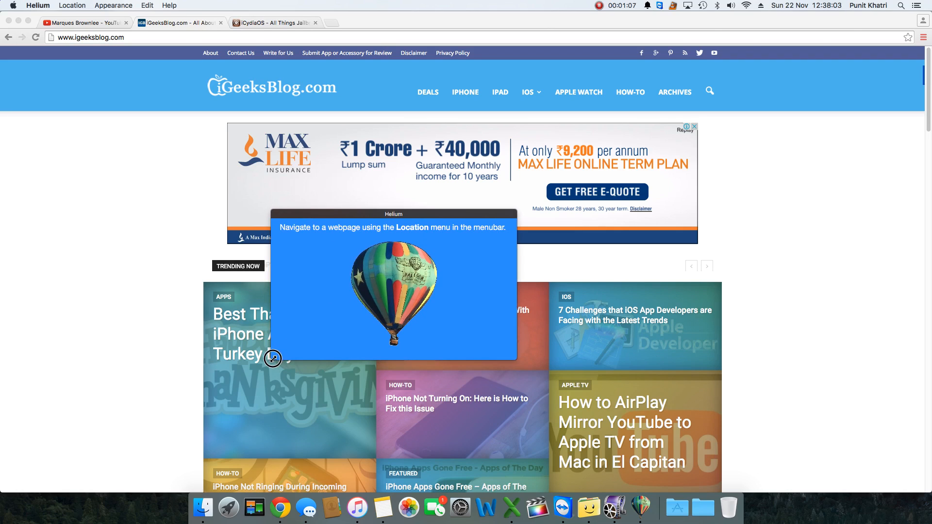
{"action": "left_click_drag", "start_coordinate": [393, 214], "coordinate": [778, 315]}
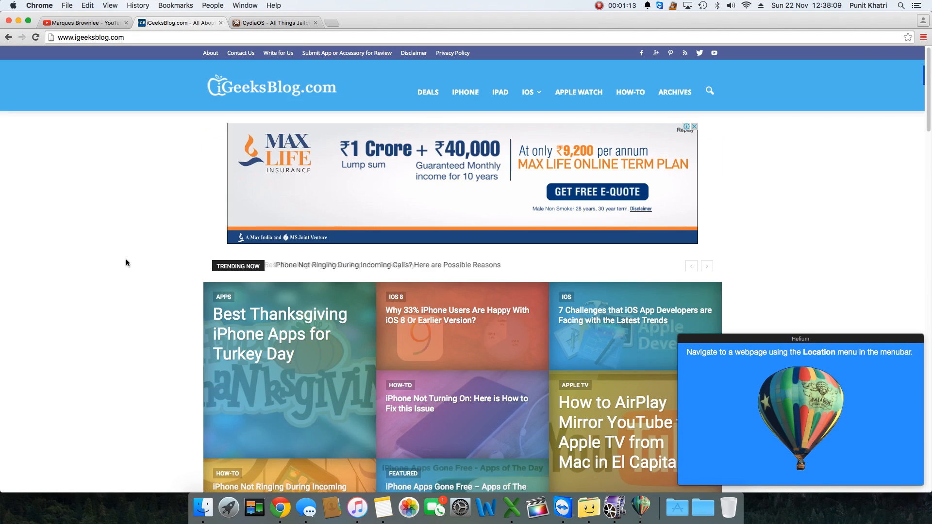
Return to the Marques Brownlee channel tab and copy the iPhone 6s Review! video link.
{"action": "left_click", "coordinate": [274, 22]}
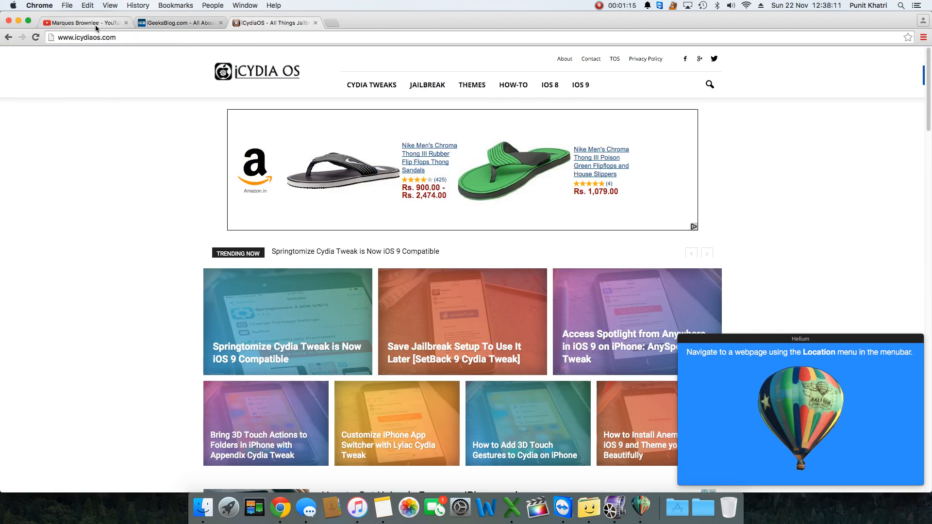
{"action": "left_click", "coordinate": [82, 23]}
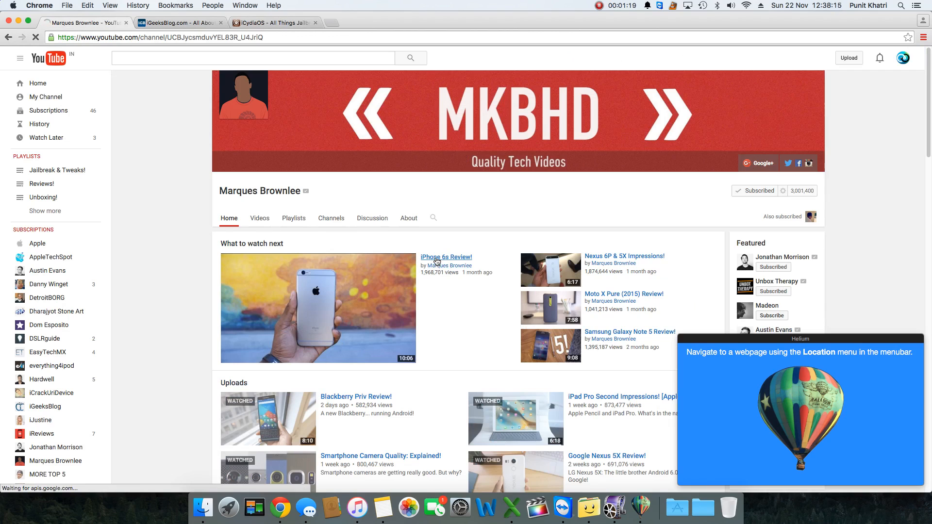
{"action": "right_click", "coordinate": [437, 259]}
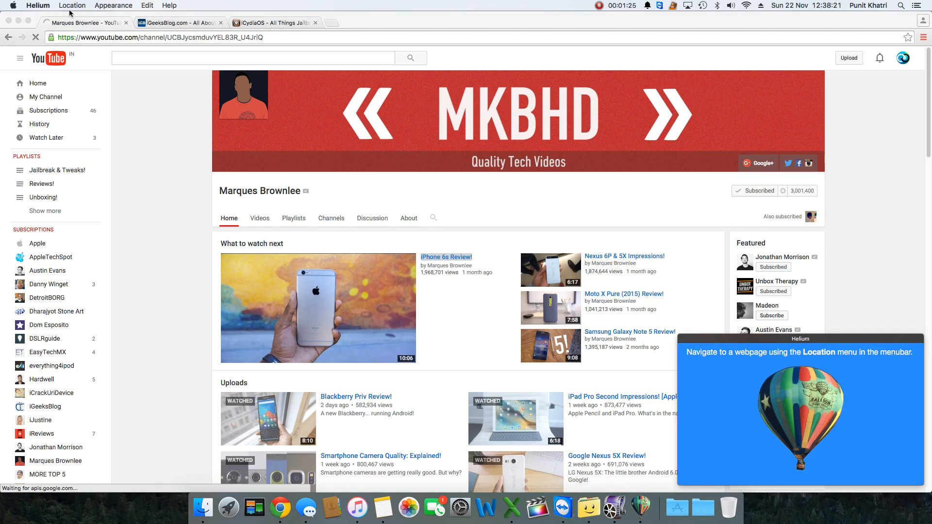
Load the copied YouTube address in Helium and start playing the iPhone 6s Review video.
{"action": "left_click", "coordinate": [73, 5]}
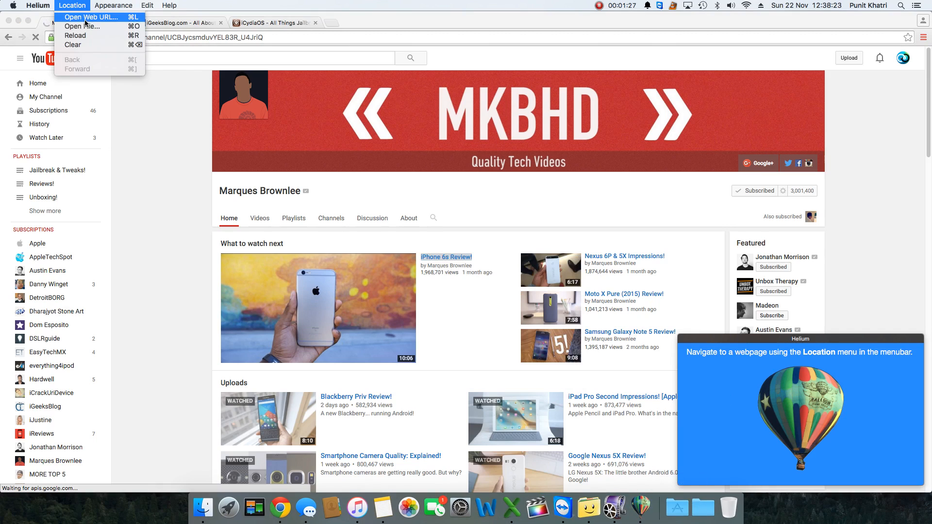
{"action": "left_click", "coordinate": [85, 17]}
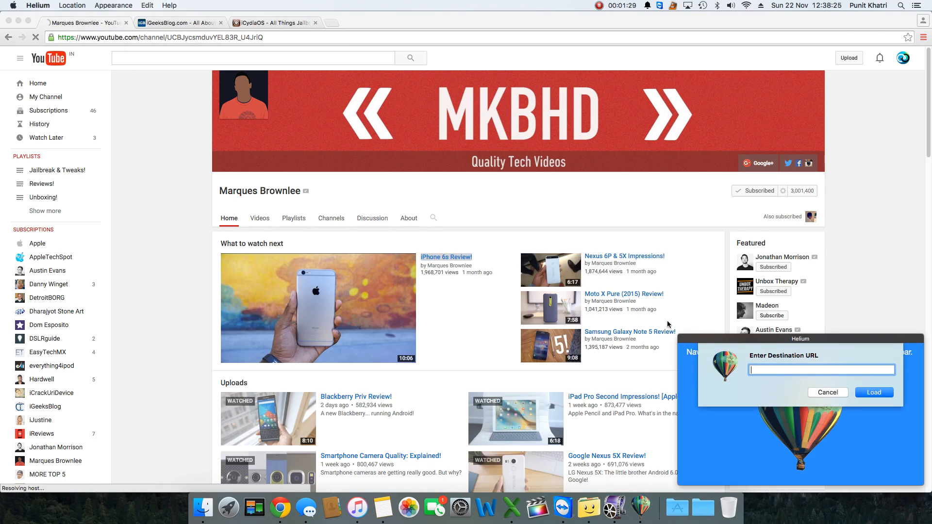
{"action": "left_click", "coordinate": [875, 392]}
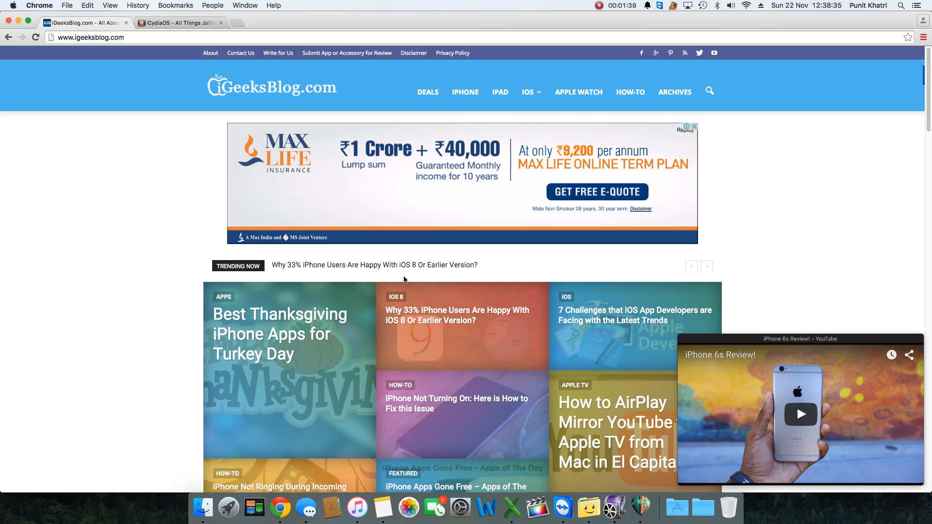
{"action": "mouse_move", "coordinate": [805, 419]}
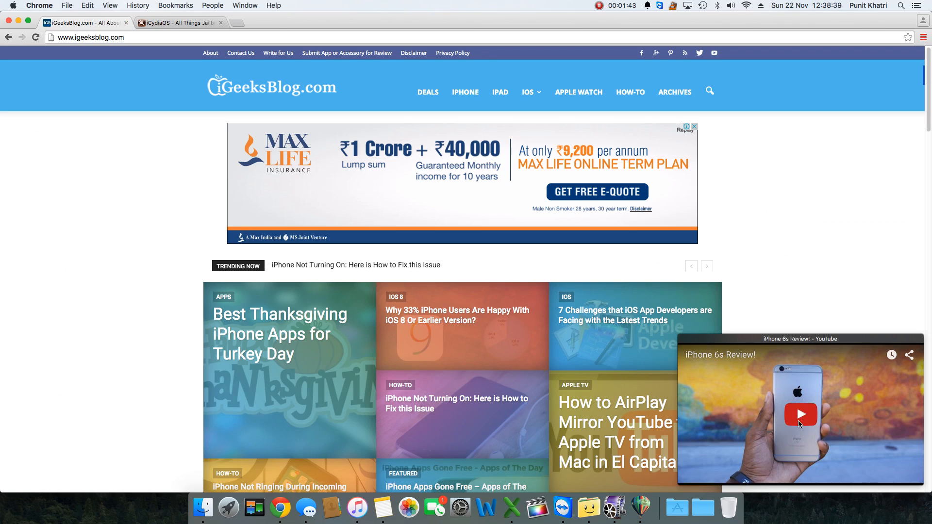
{"action": "left_click", "coordinate": [800, 414]}
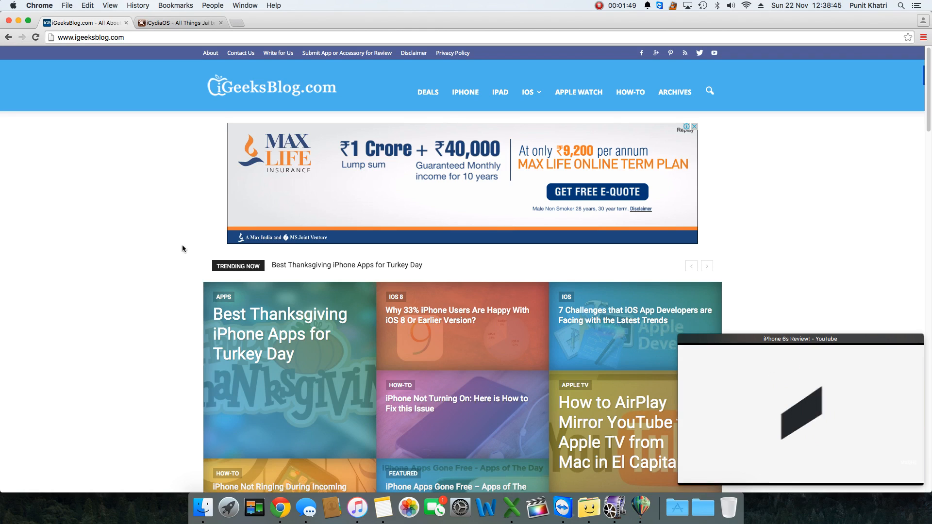
Browse the iCydia OS site in Chrome underneath the floating player.
{"action": "left_click", "coordinate": [168, 23]}
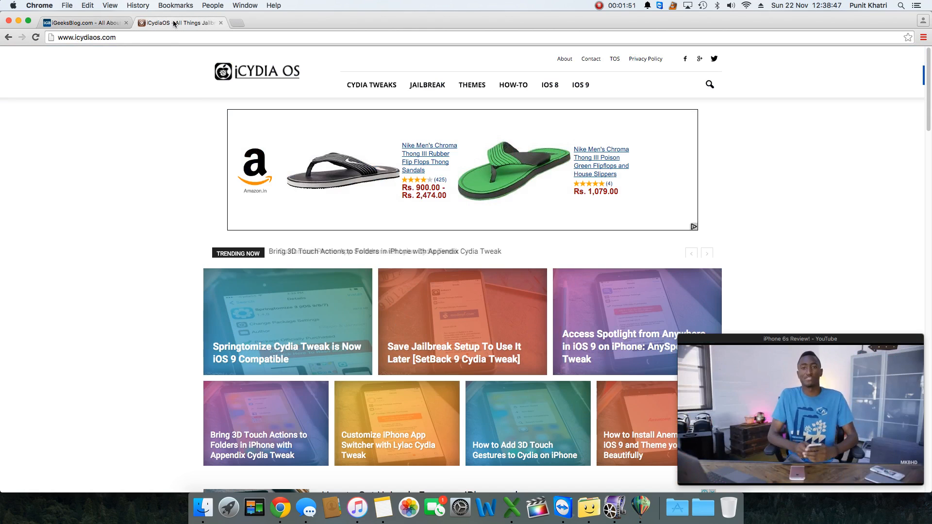
{"action": "scroll", "scroll_direction": "down", "scroll_amount": 3}
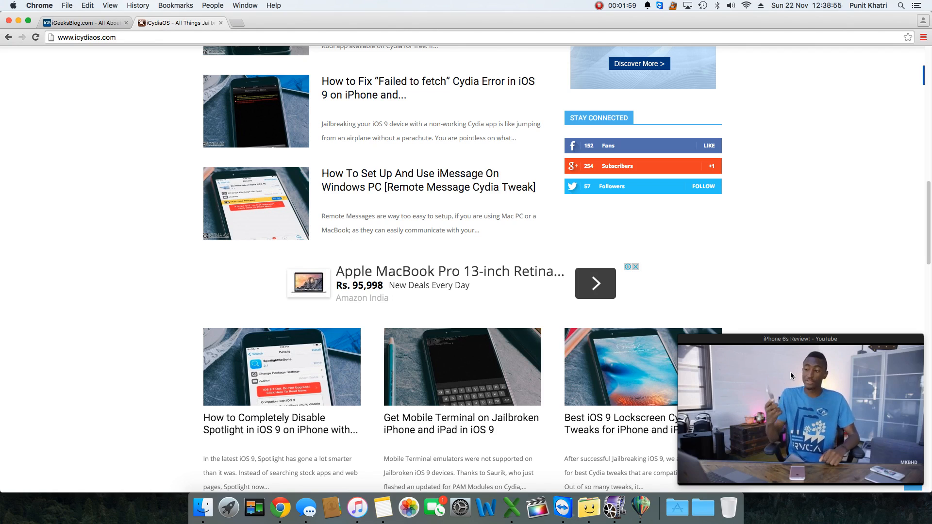
{"action": "mouse_move", "coordinate": [644, 506]}
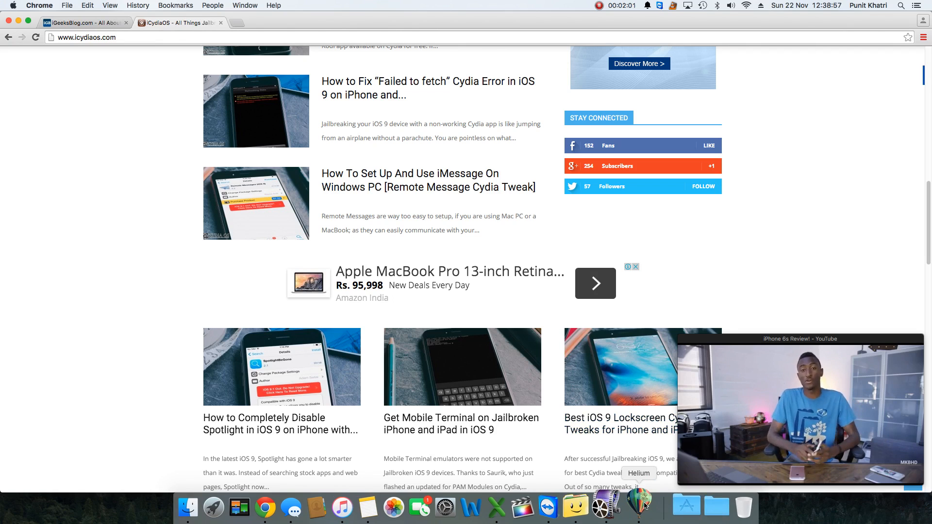
Try Helium's translucency appearance option, then resize and move the player to the page's left side.
{"action": "left_click", "coordinate": [640, 506]}
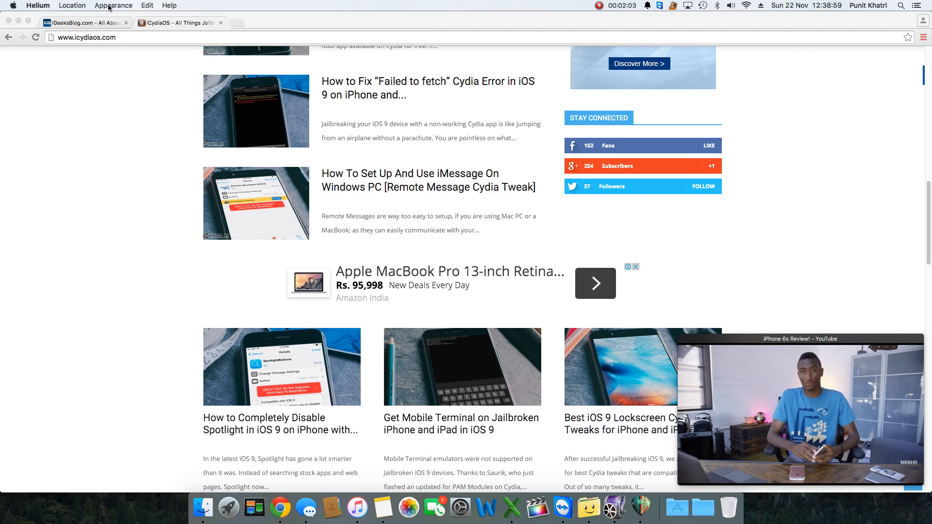
{"action": "left_click", "coordinate": [113, 5]}
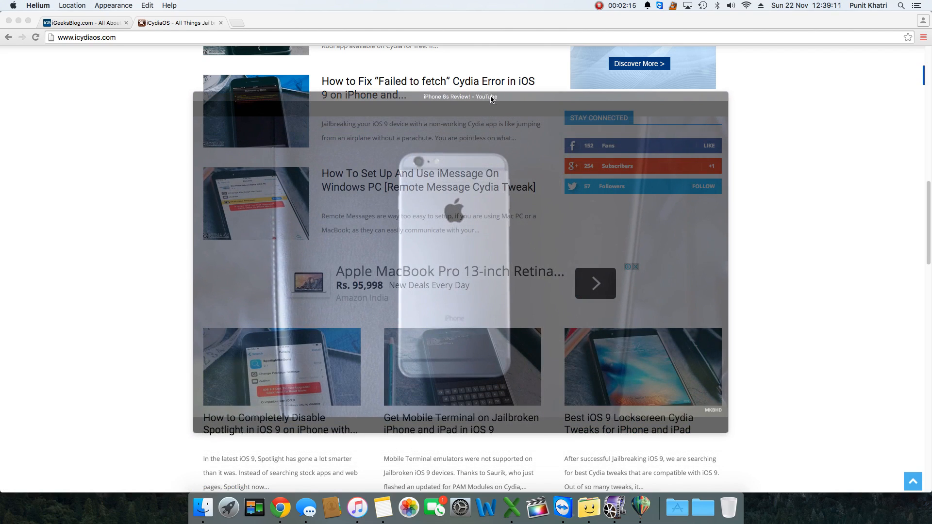
{"action": "scroll", "scroll_direction": "down", "scroll_amount": 3}
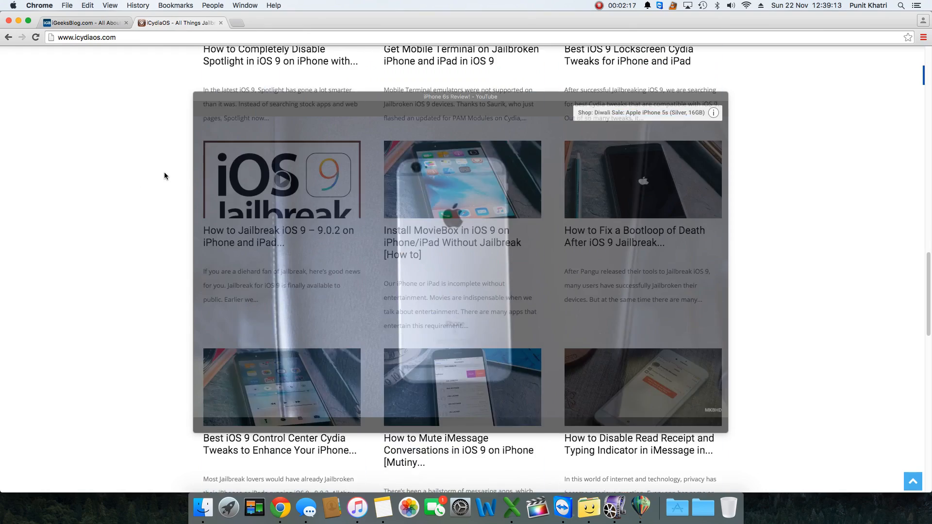
{"action": "scroll", "scroll_direction": "down", "scroll_amount": 3}
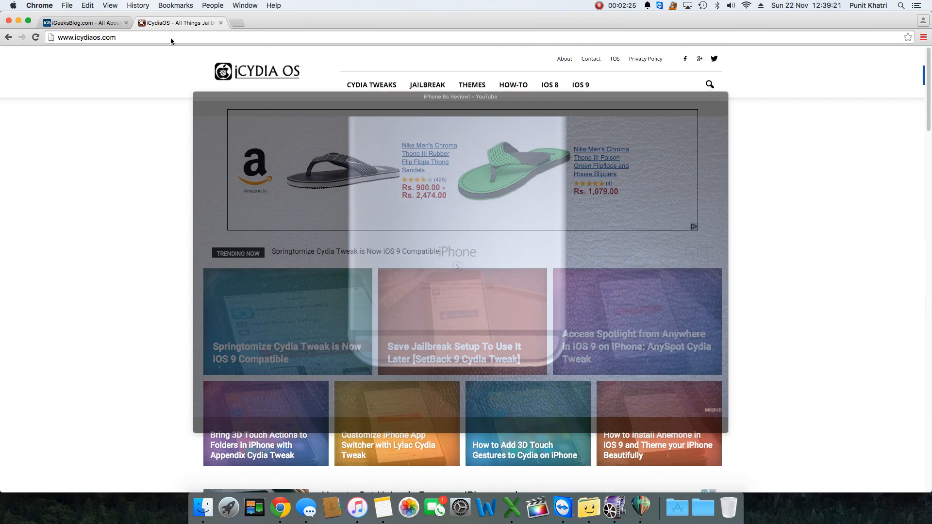
{"action": "left_click", "coordinate": [459, 185]}
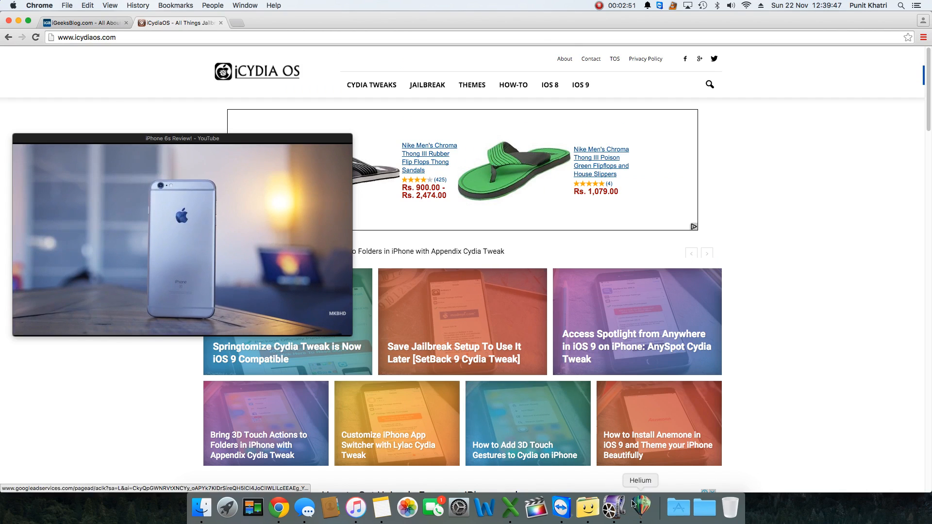
Open the local '3D Touch on iOS 9.mp4' from the Videos folder in Helium's window.
{"action": "left_click", "coordinate": [76, 5]}
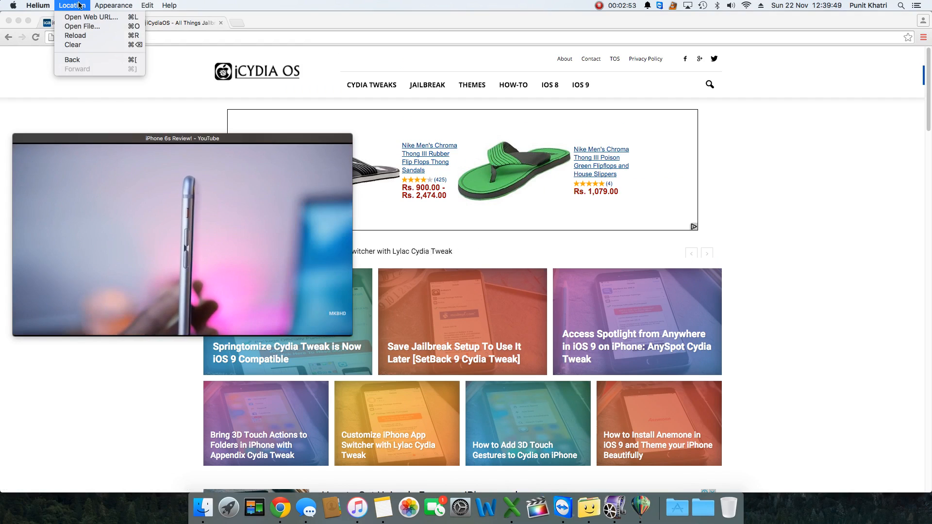
{"action": "mouse_move", "coordinate": [83, 45]}
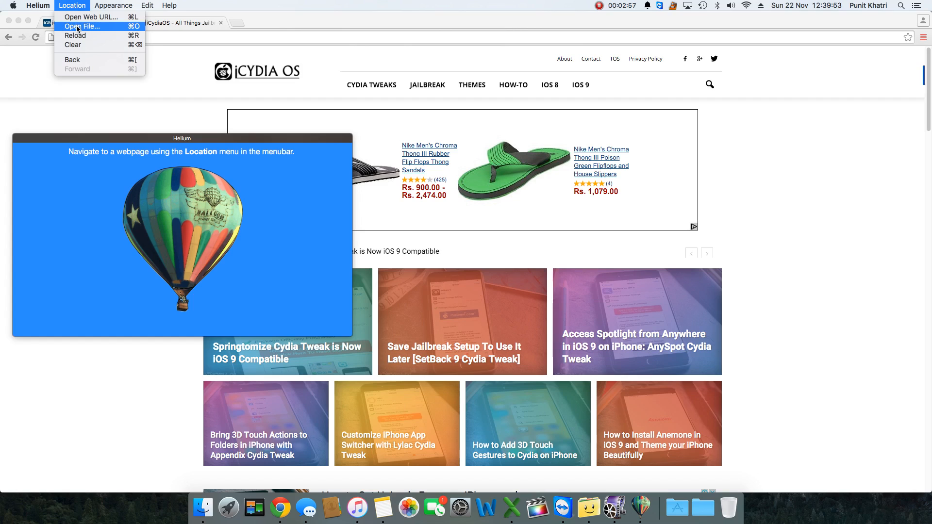
{"action": "left_click", "coordinate": [82, 26]}
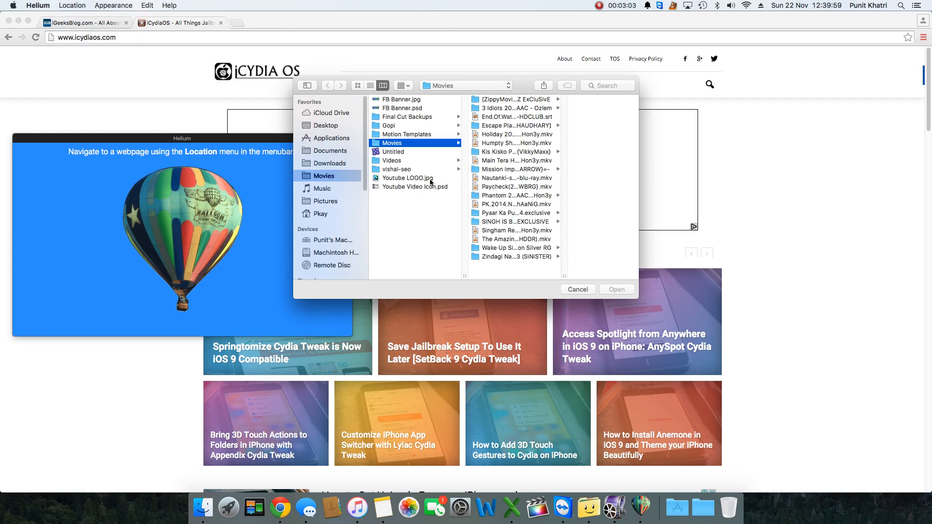
{"action": "left_click", "coordinate": [392, 160]}
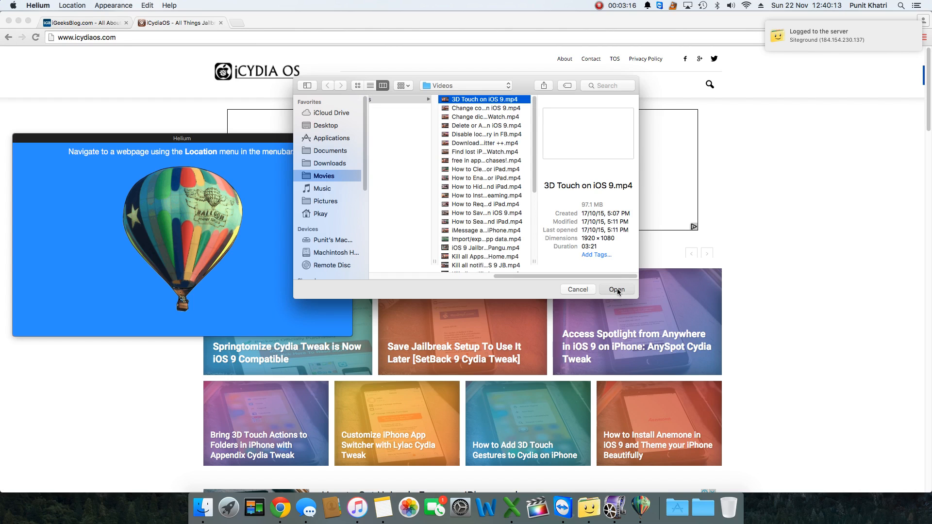
{"action": "left_click", "coordinate": [617, 289]}
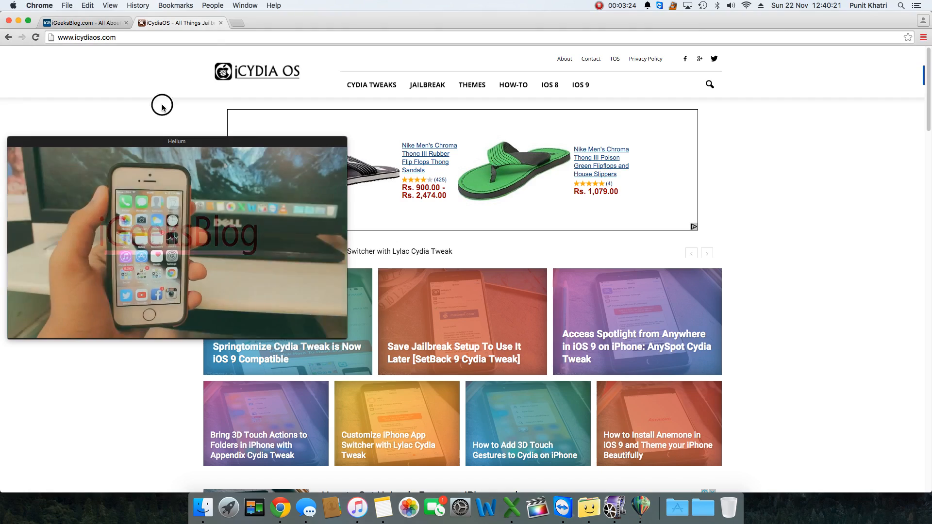
Watch it over the scrolled page, then bring up the Dock options to quit Helium.
{"action": "scroll", "scroll_direction": "down", "scroll_amount": 3}
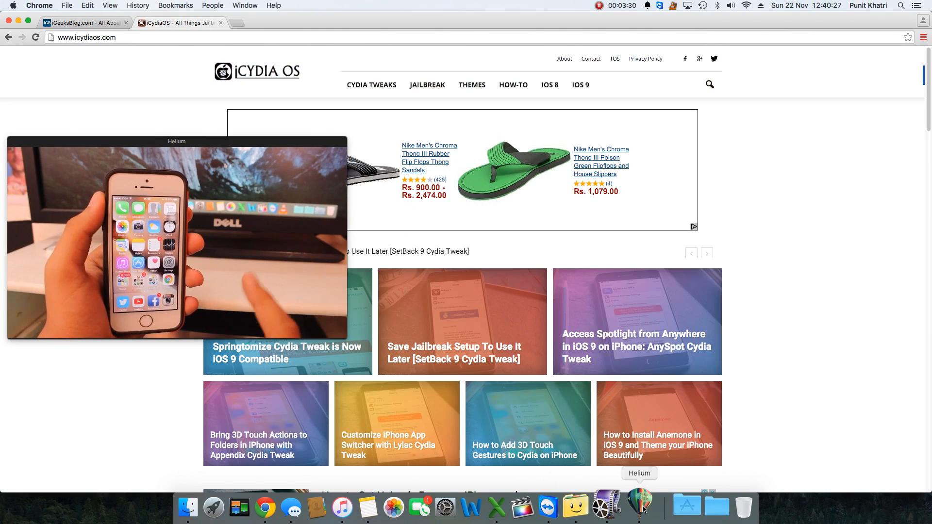
{"action": "right_click", "coordinate": [640, 505]}
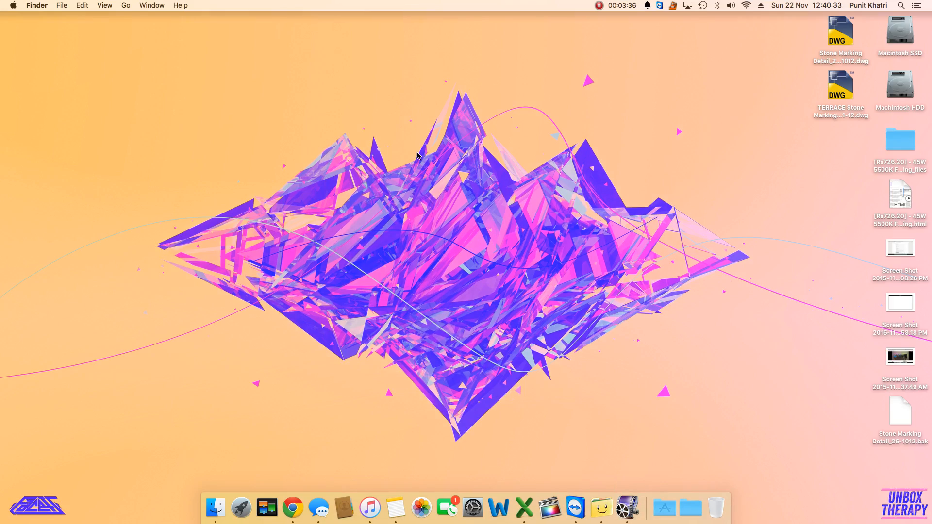
{"action": "mouse_move", "coordinate": [445, 261]}
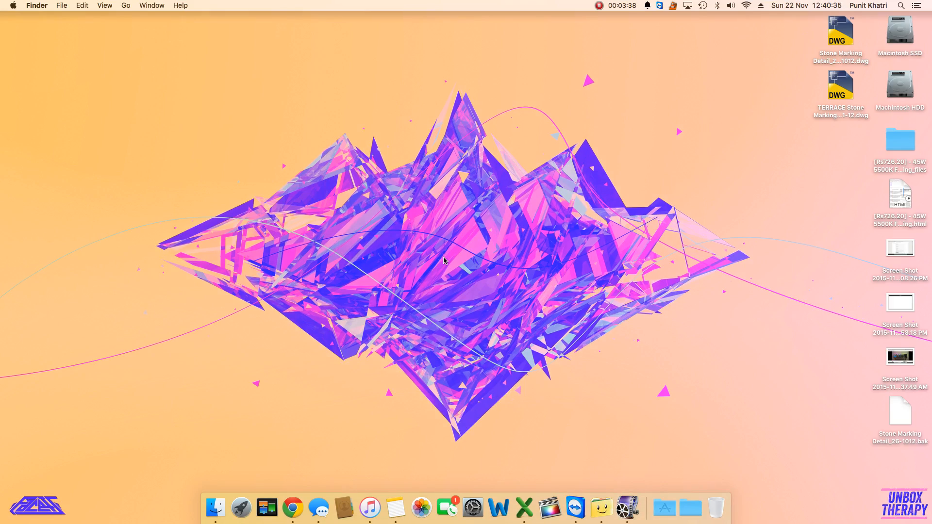